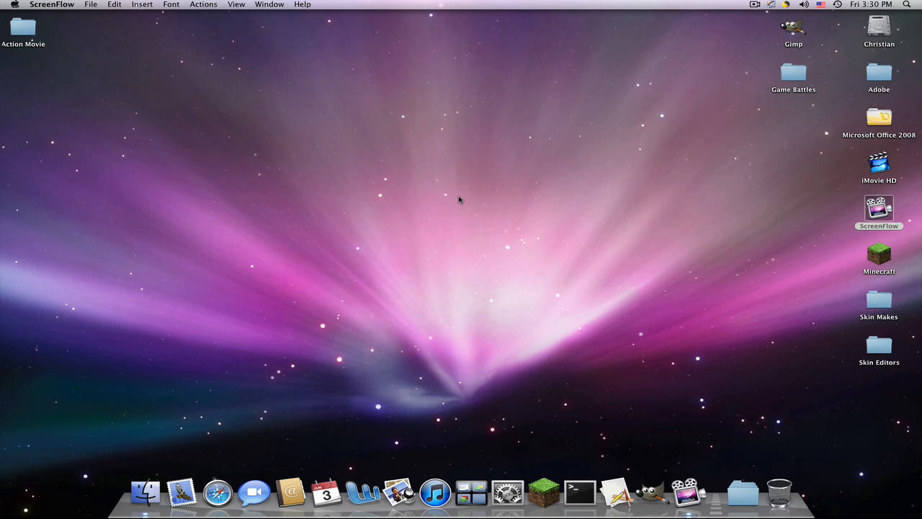
pyautogui.moveTo(334, 195)
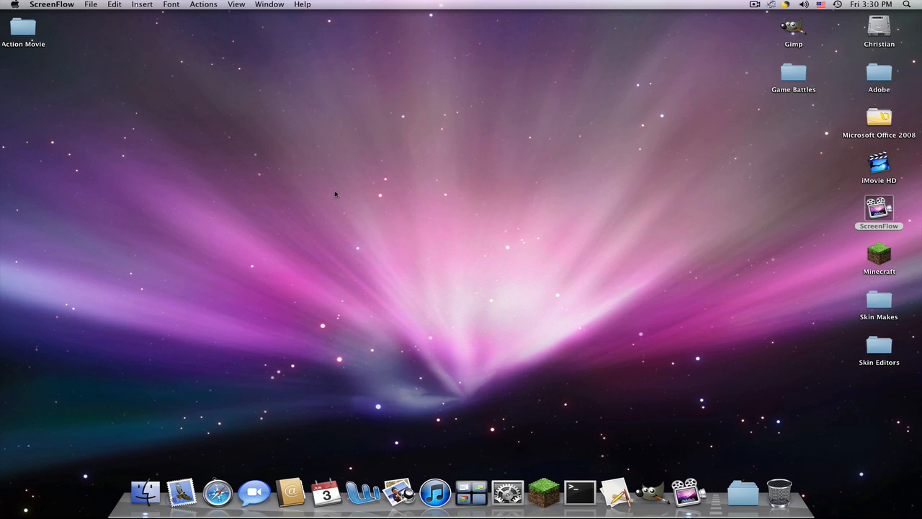
pyautogui.moveTo(721, 66)
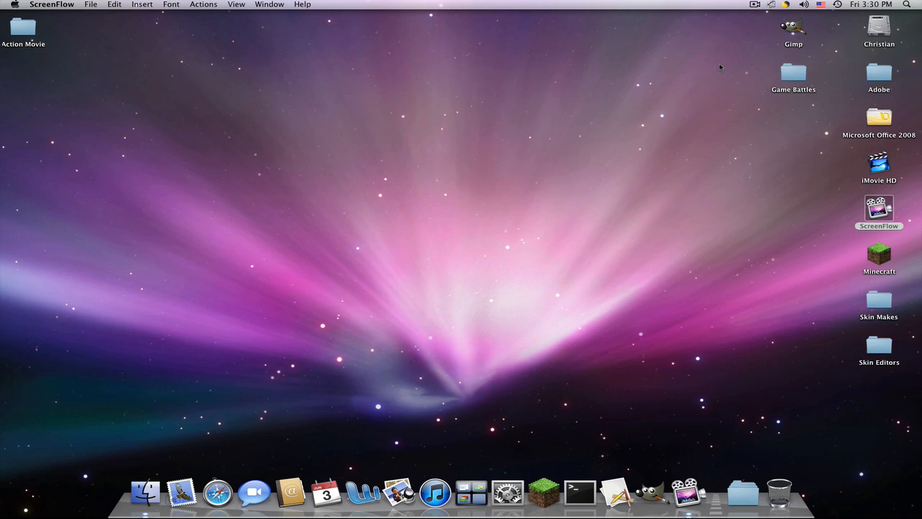
pyautogui.moveTo(835, 259)
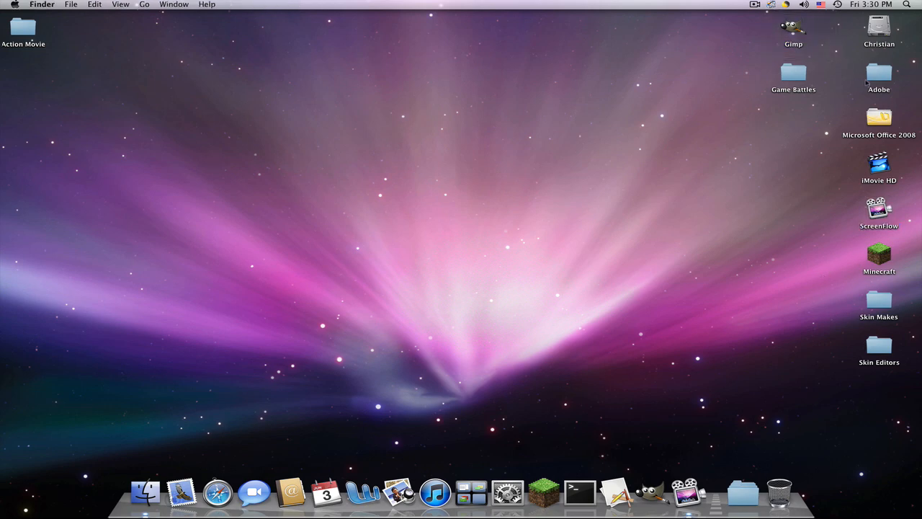
# Briefly look inside the Adobe folder on the desktop and close it again.
pyautogui.doubleClick(879, 75)
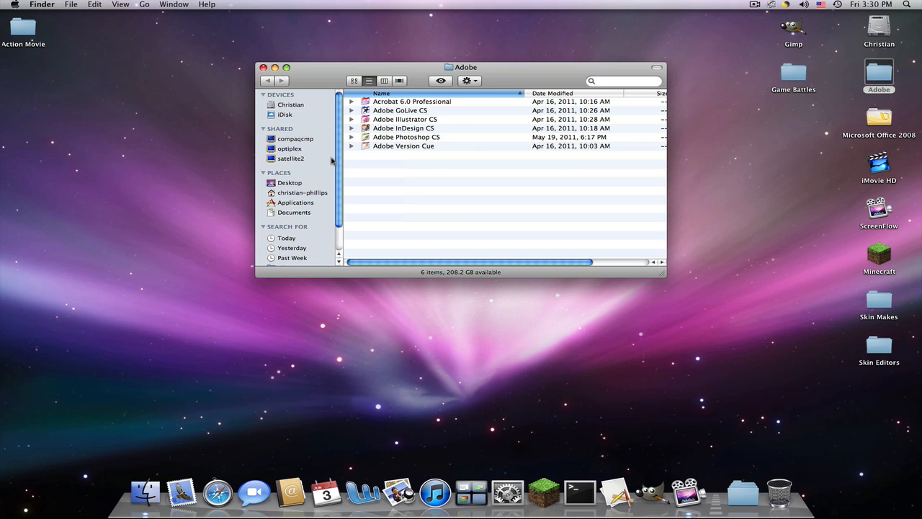
pyautogui.click(264, 67)
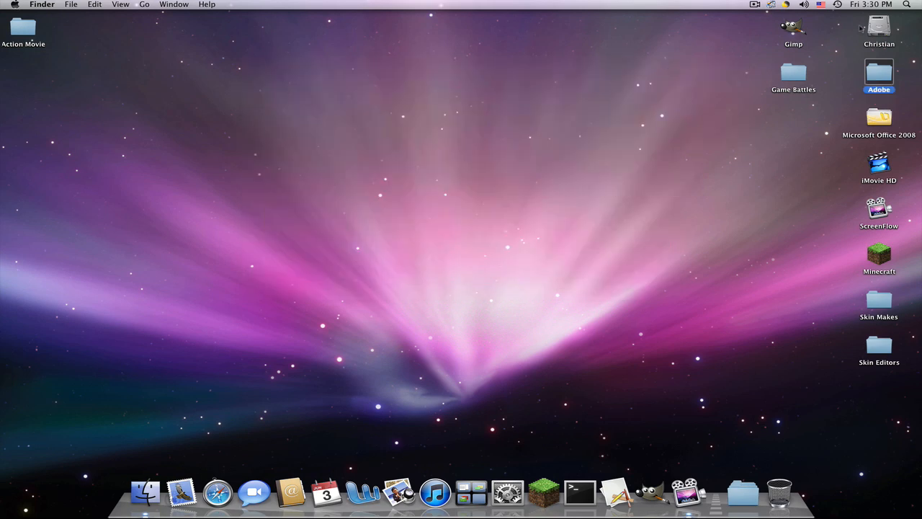
pyautogui.click(793, 29)
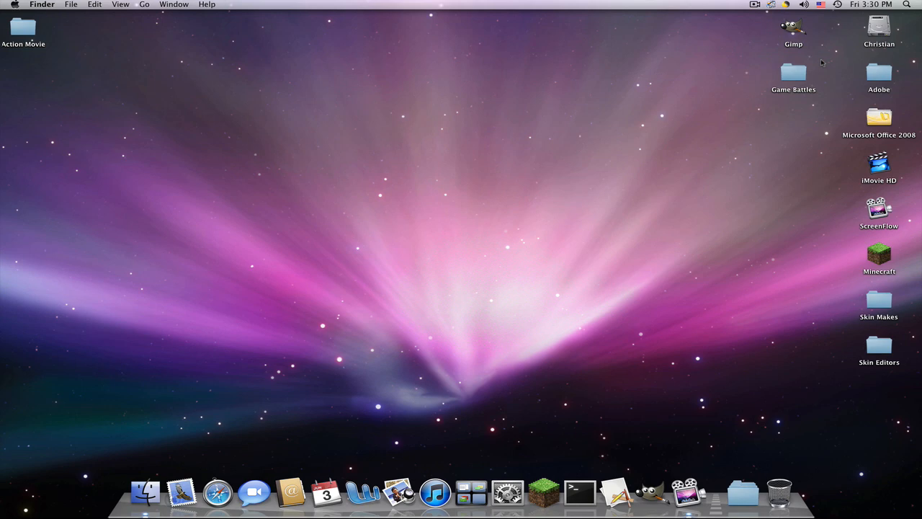
pyautogui.moveTo(637, 196)
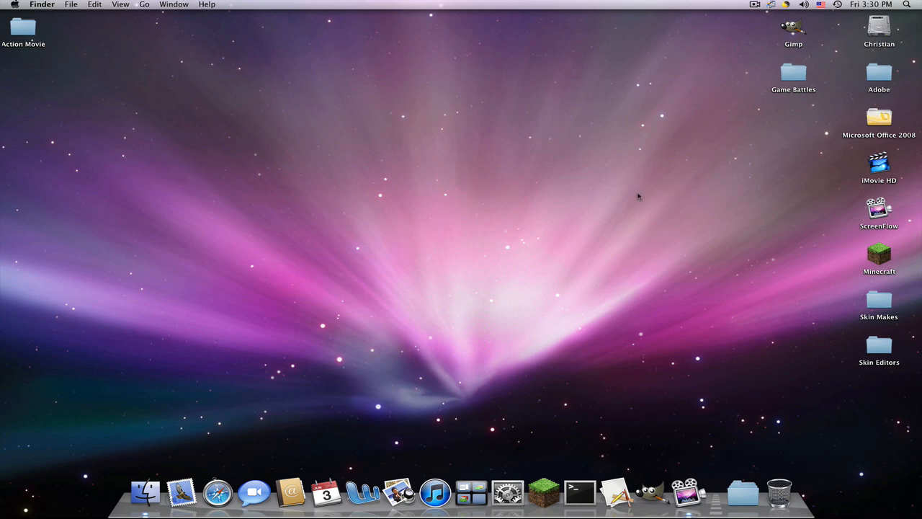
# Launch Safari and go to gimp.org/, browsing the Mac OS X download options.
pyautogui.click(218, 493)
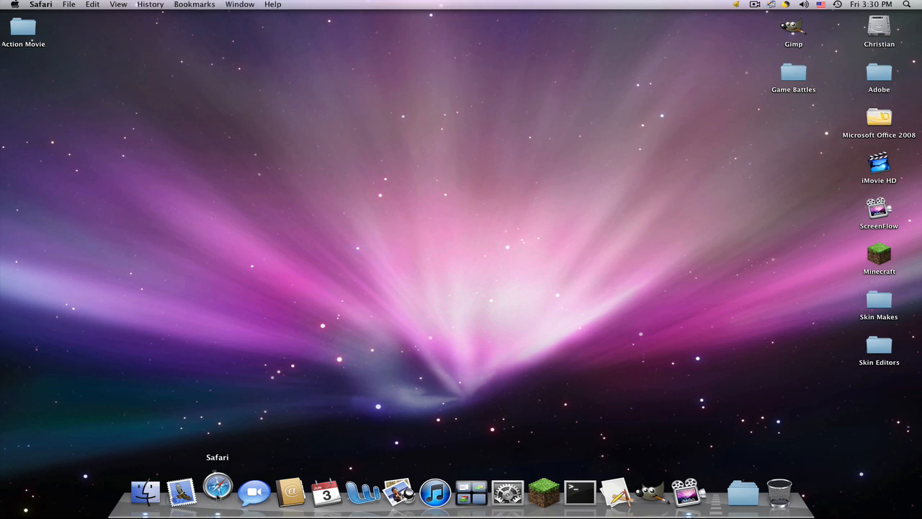
pyautogui.click(217, 492)
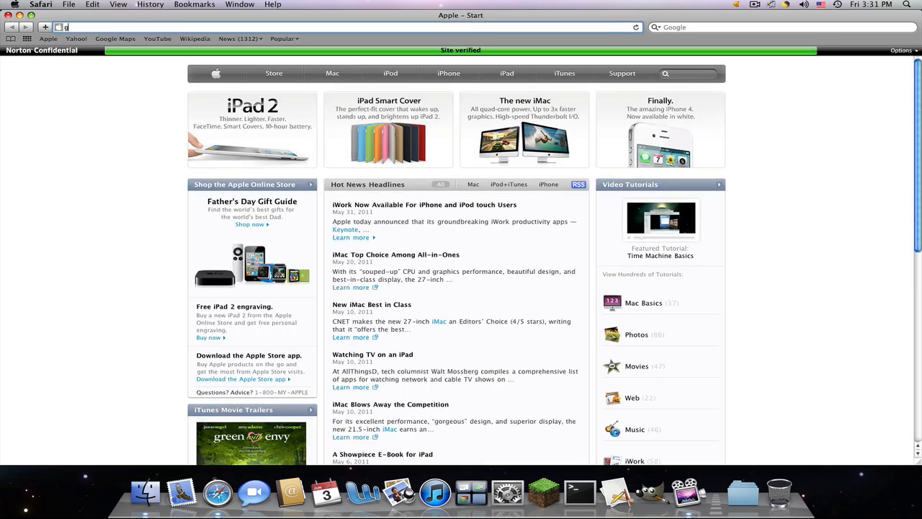
pyautogui.write('gimp.org/downloads/')
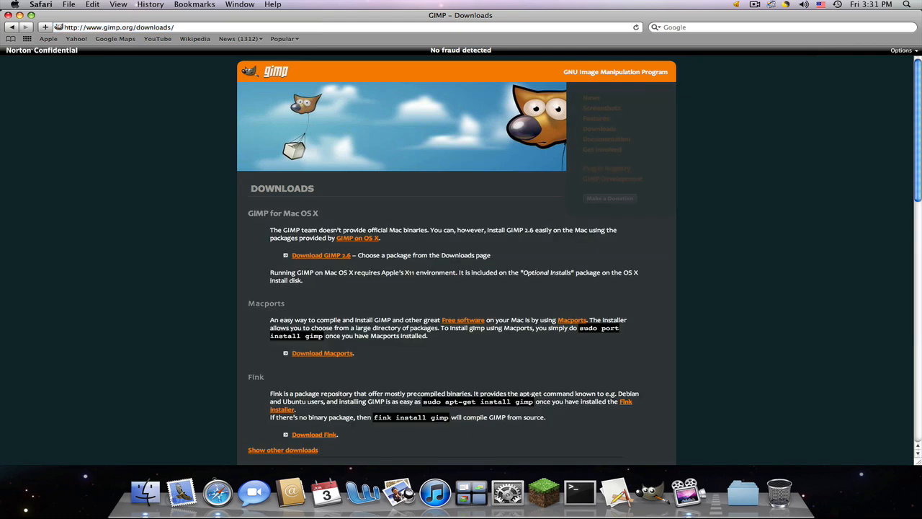
pyautogui.scroll(-3)
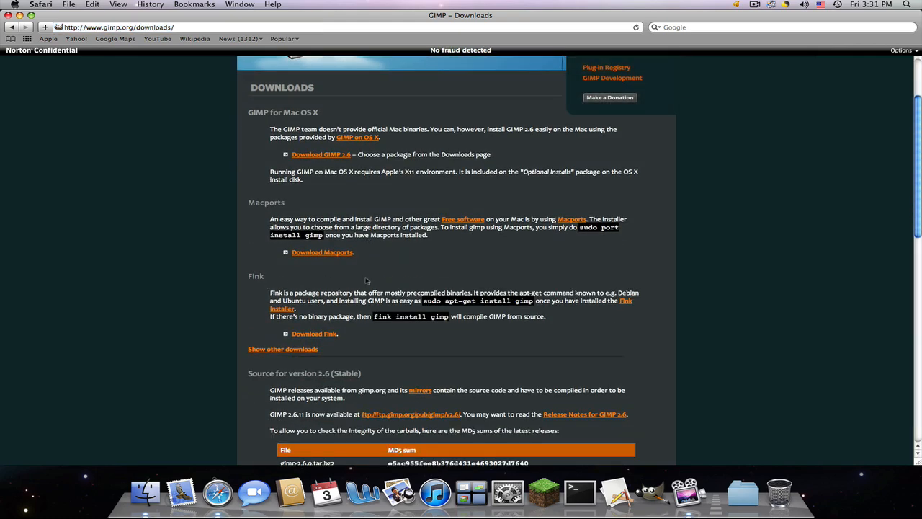
pyautogui.scroll(3)
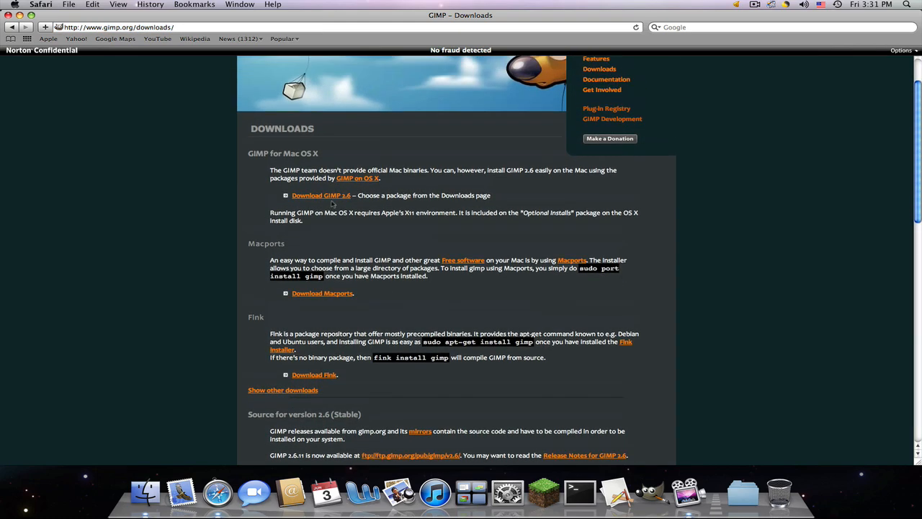
pyautogui.scroll(3)
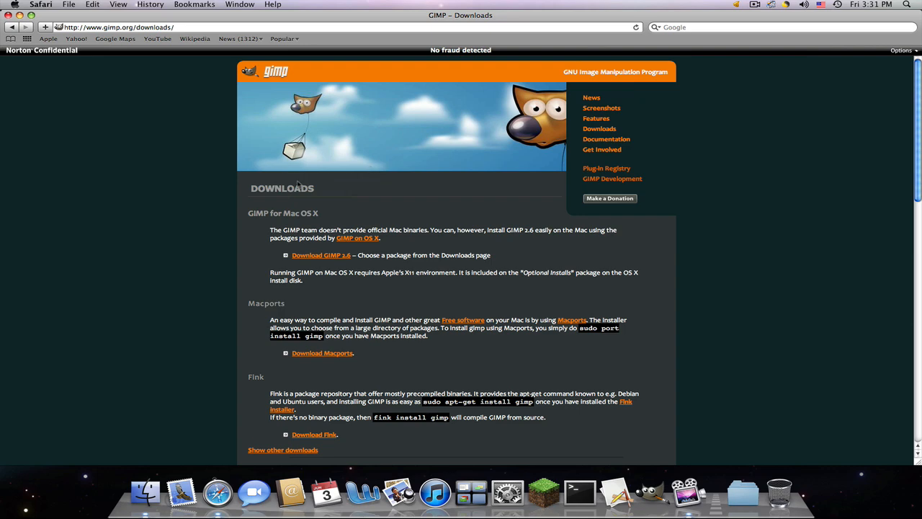
pyautogui.moveTo(631, 219)
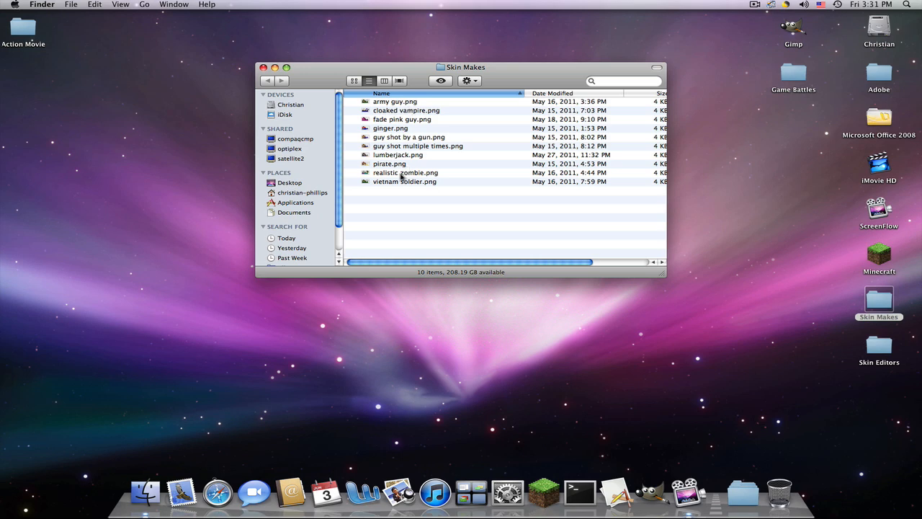
pyautogui.moveTo(398, 184)
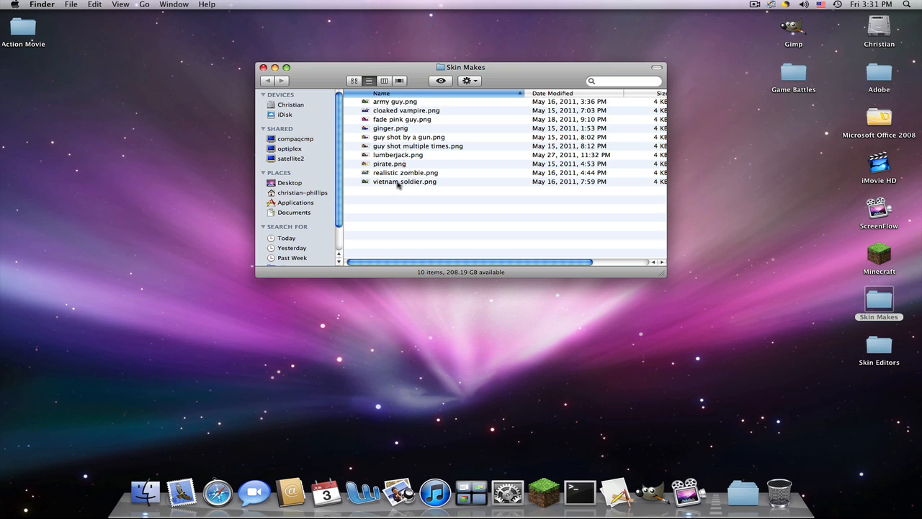
# Open realistic zombie.png from the Skin Makes folder with GIMP via Open With.
pyautogui.click(405, 173)
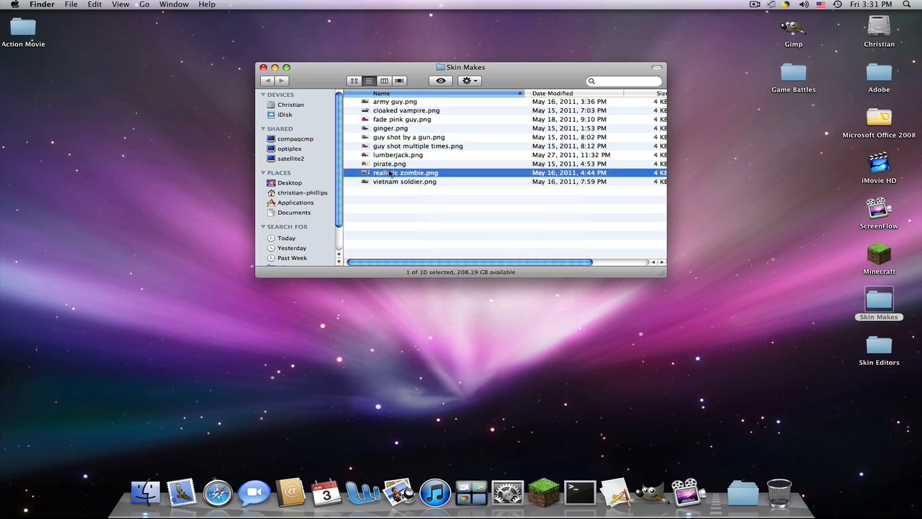
pyautogui.rightClick(405, 173)
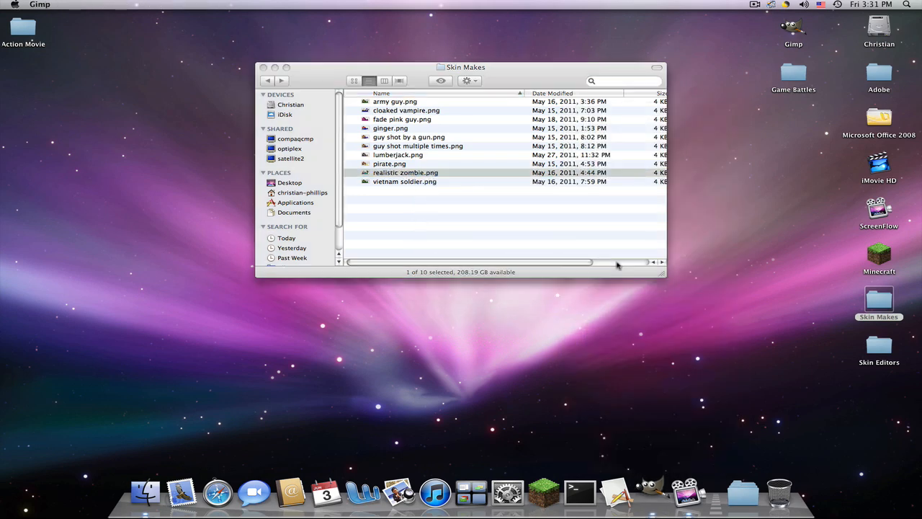
pyautogui.click(264, 68)
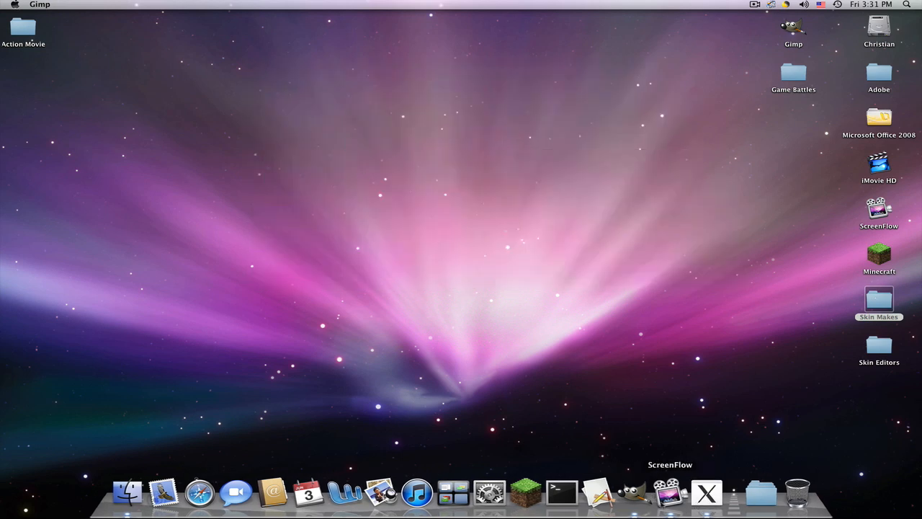
pyautogui.moveTo(797, 493)
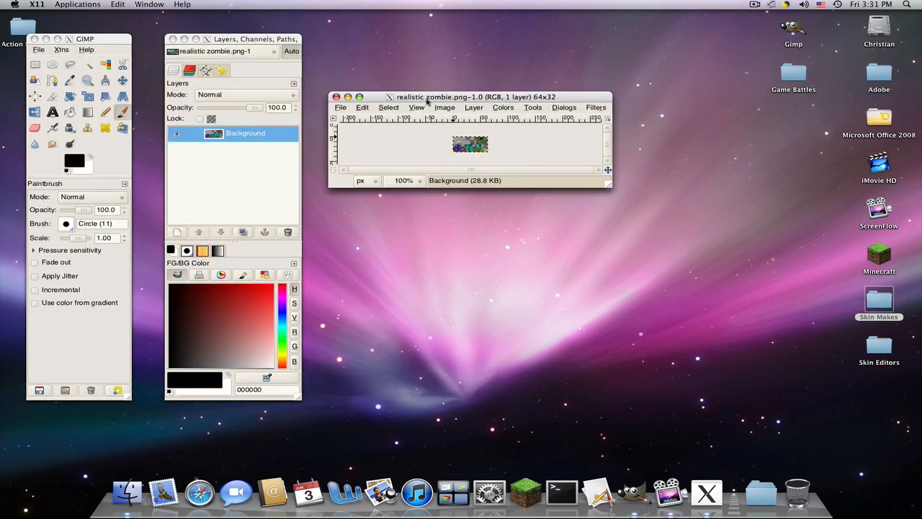
# Zoom the 64×32 zombie skin to 1100% with the Zoom tool.
pyautogui.click(87, 80)
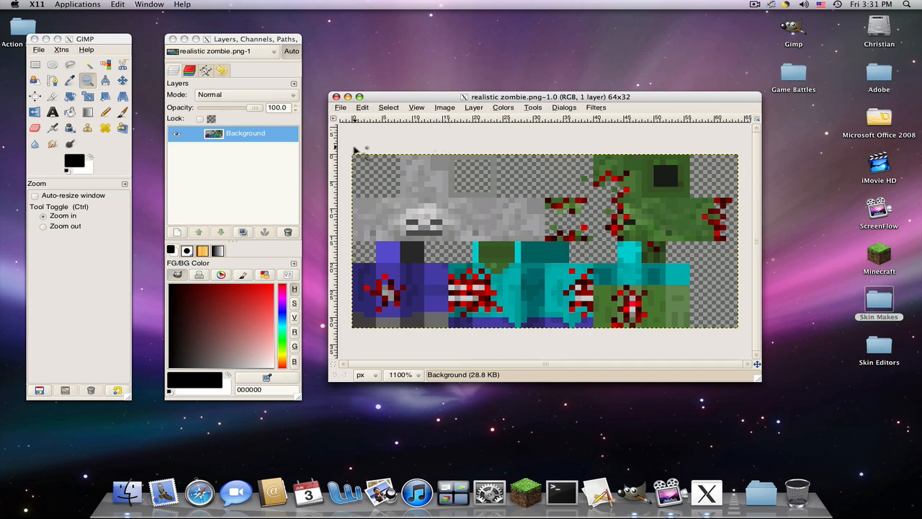
pyautogui.moveTo(678, 231)
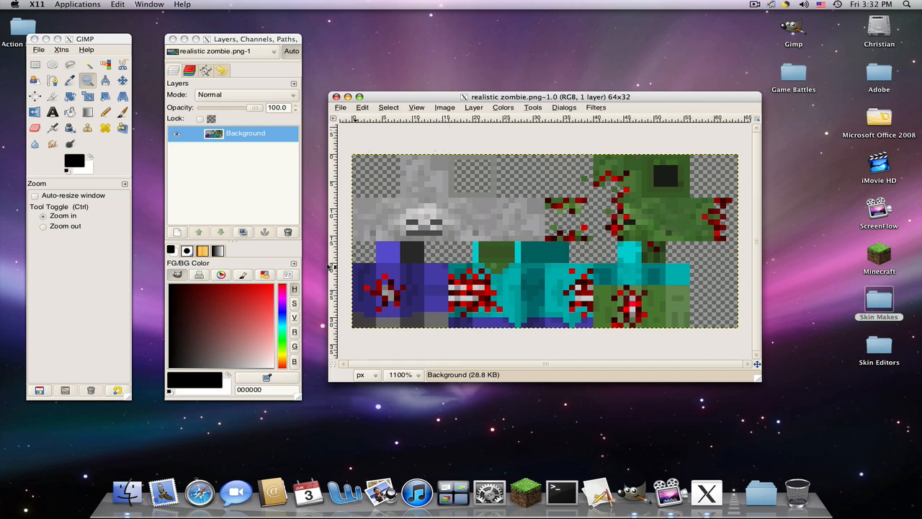
pyautogui.moveTo(458, 236)
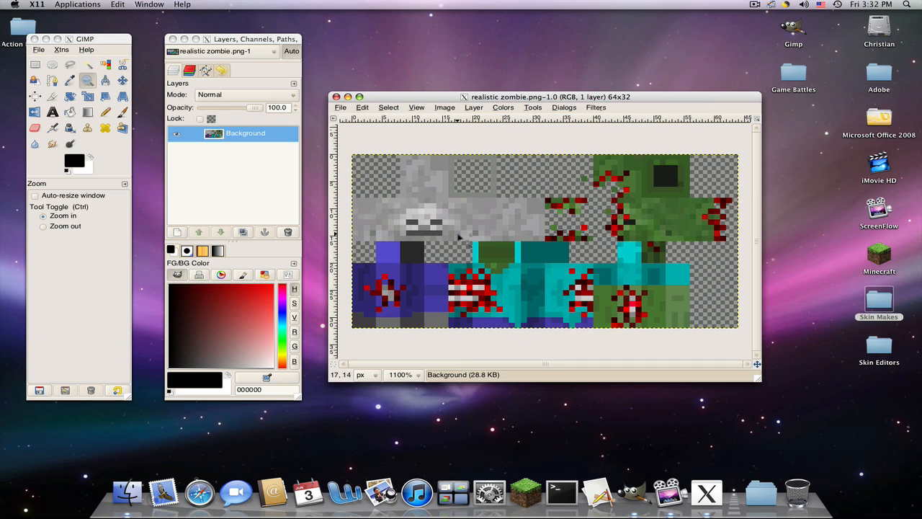
pyautogui.moveTo(415, 238)
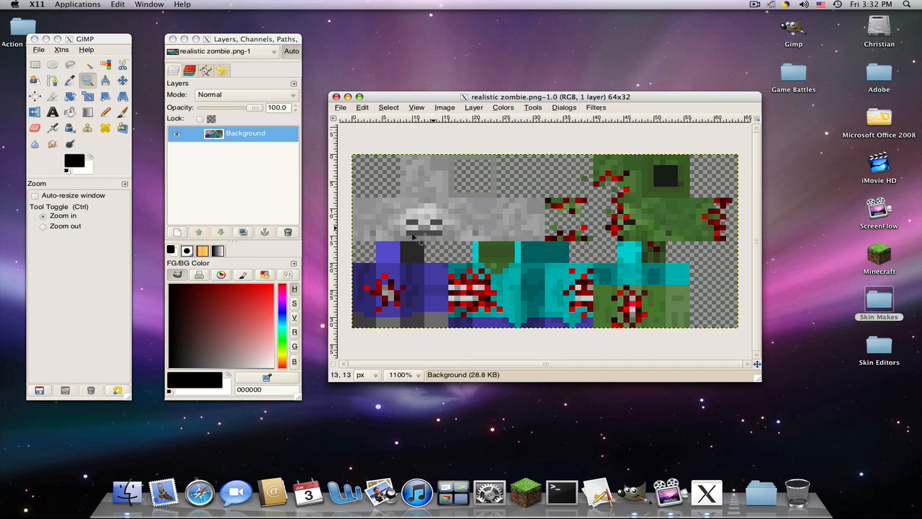
pyautogui.moveTo(415, 201)
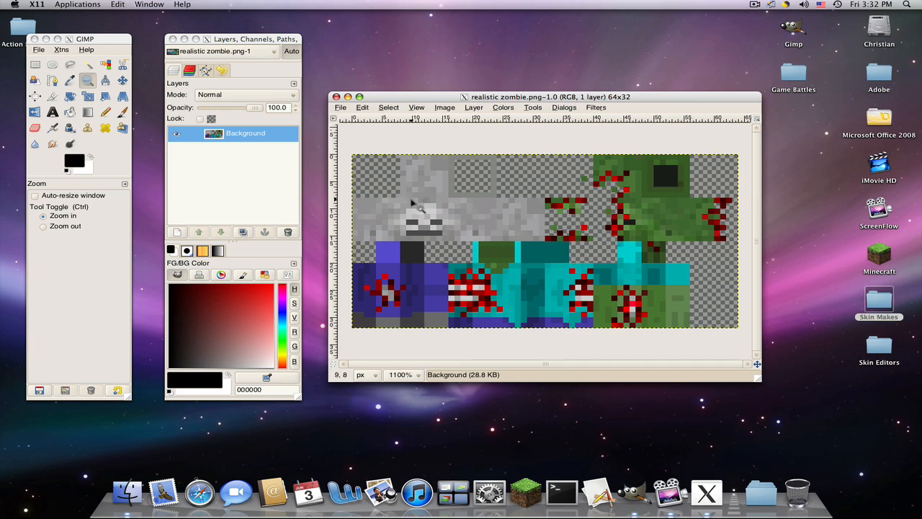
# Pick the Paintbrush, then zoom the head area further to 1600%.
pyautogui.click(123, 112)
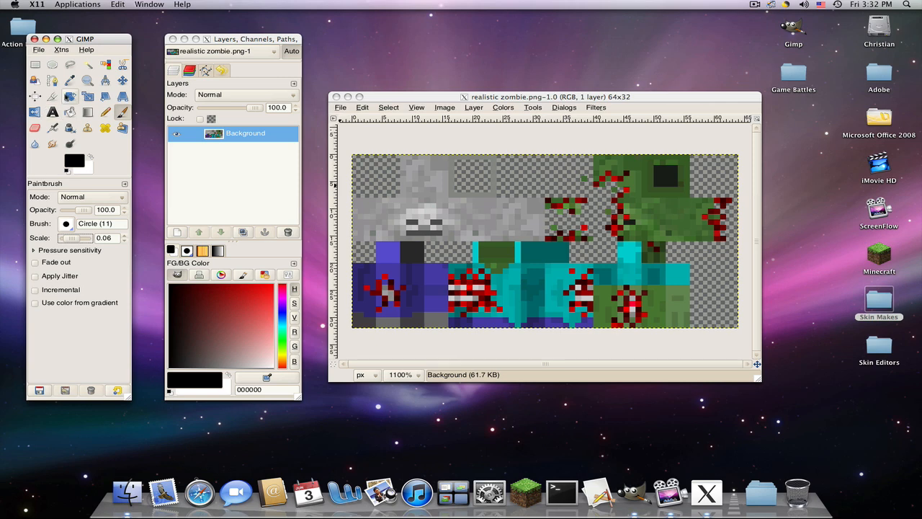
pyautogui.click(86, 81)
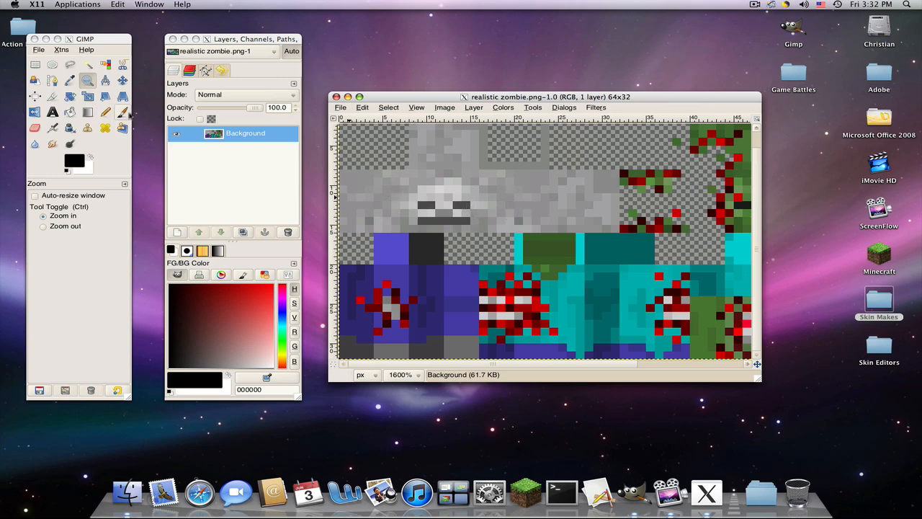
# Paint black eye and mouth pixels onto the zombie's grey head with the Paintbrush.
pyautogui.click(123, 112)
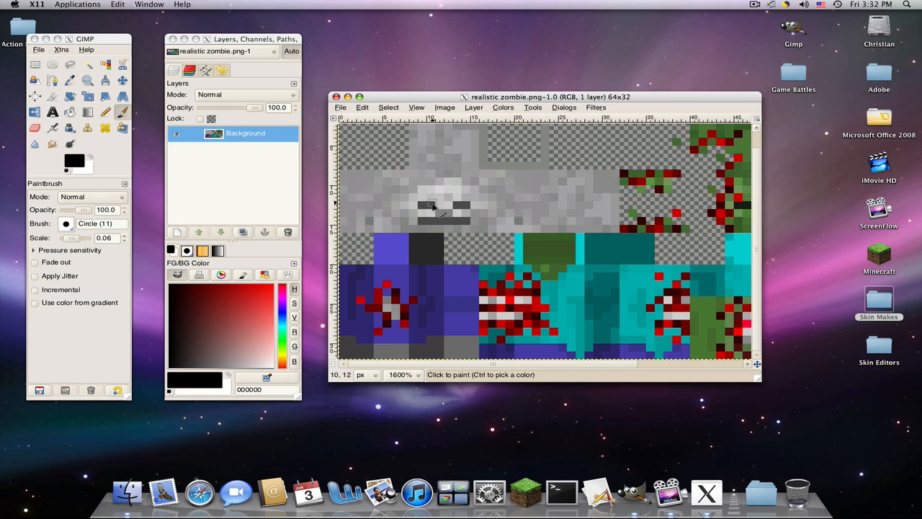
pyautogui.click(464, 204)
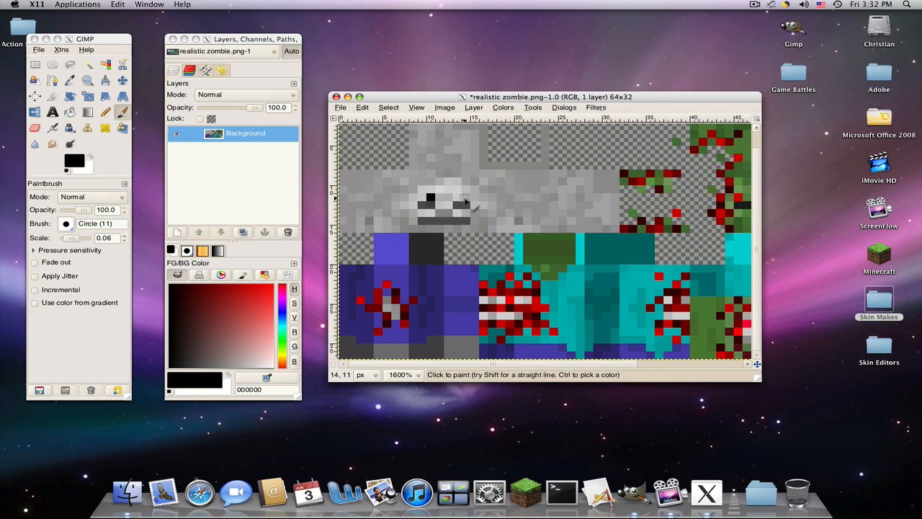
pyautogui.click(453, 199)
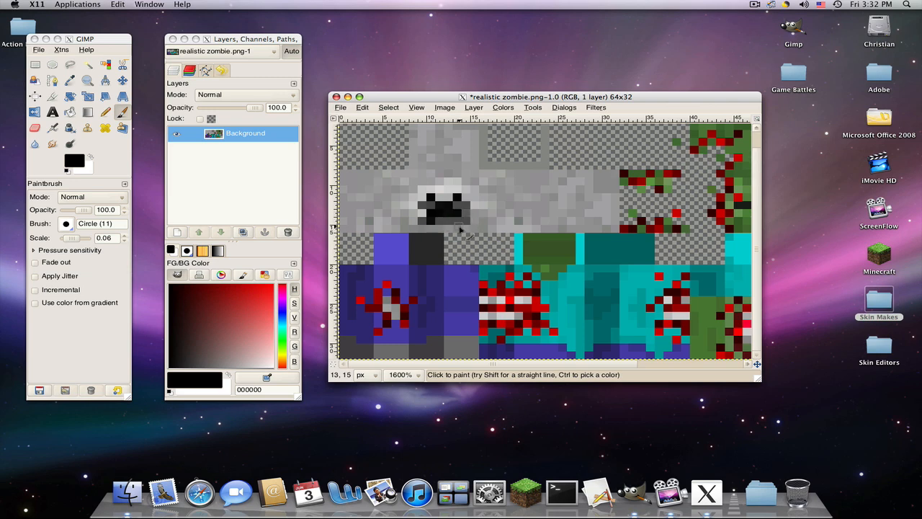
pyautogui.moveTo(507, 179)
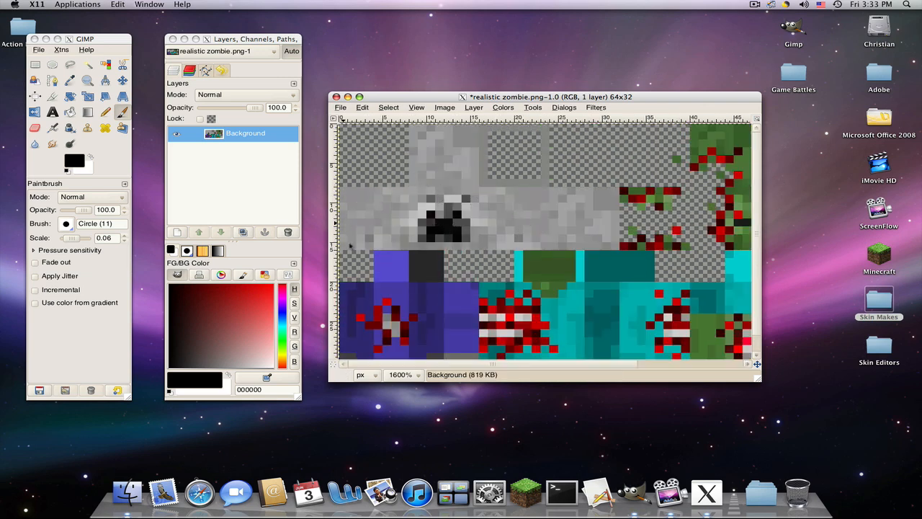
pyautogui.moveTo(568, 204)
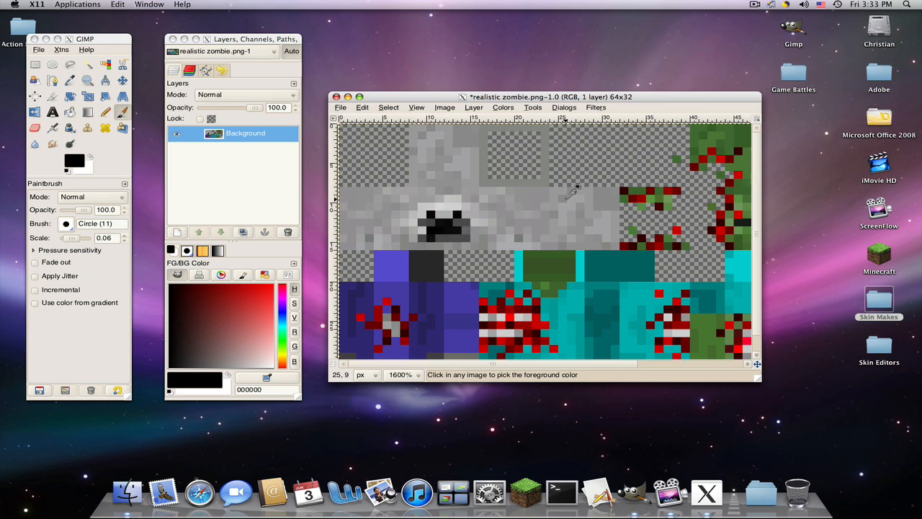
pyautogui.moveTo(357, 202)
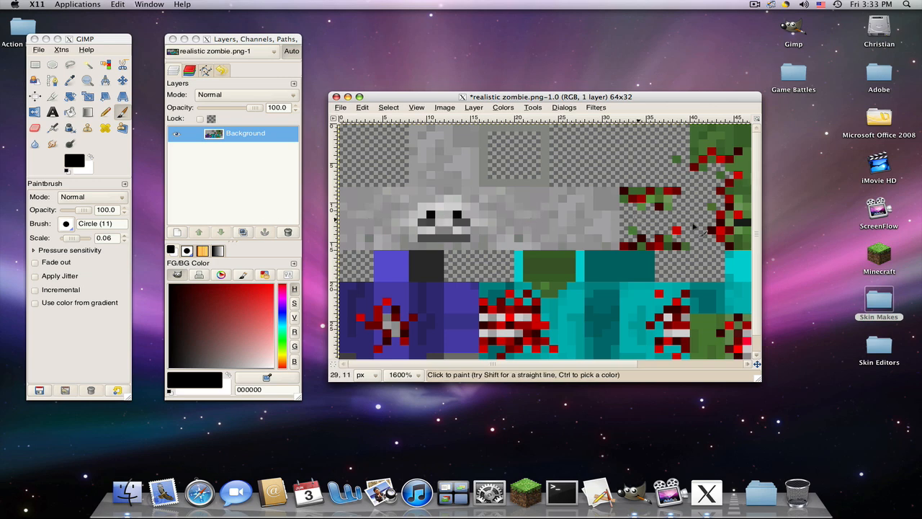
pyautogui.moveTo(144, 251)
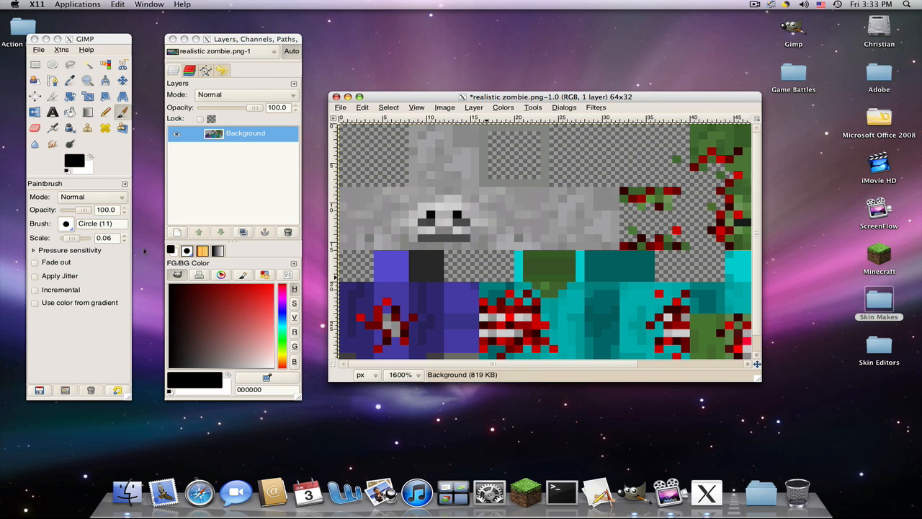
pyautogui.click(880, 345)
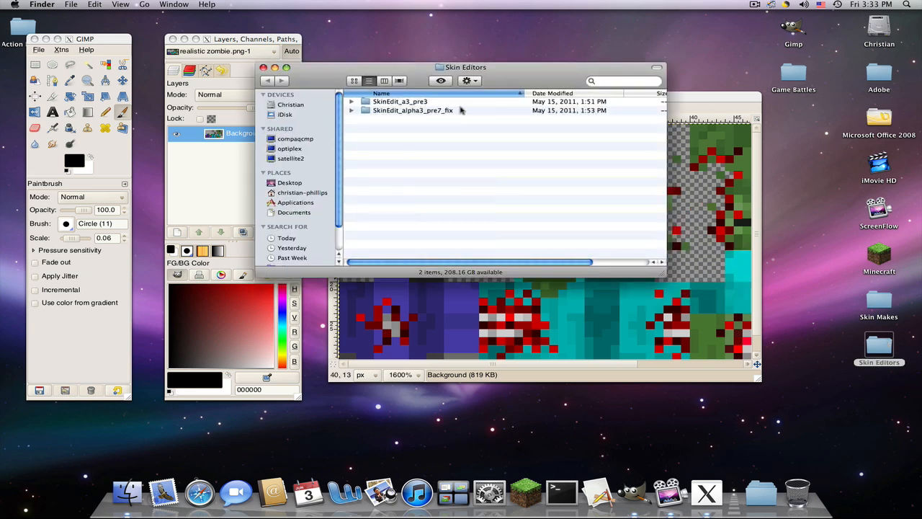
# Launch MCSkinEdit.jar from the SkinEdit_alpha3_pre7_fix folder.
pyautogui.doubleClick(413, 110)
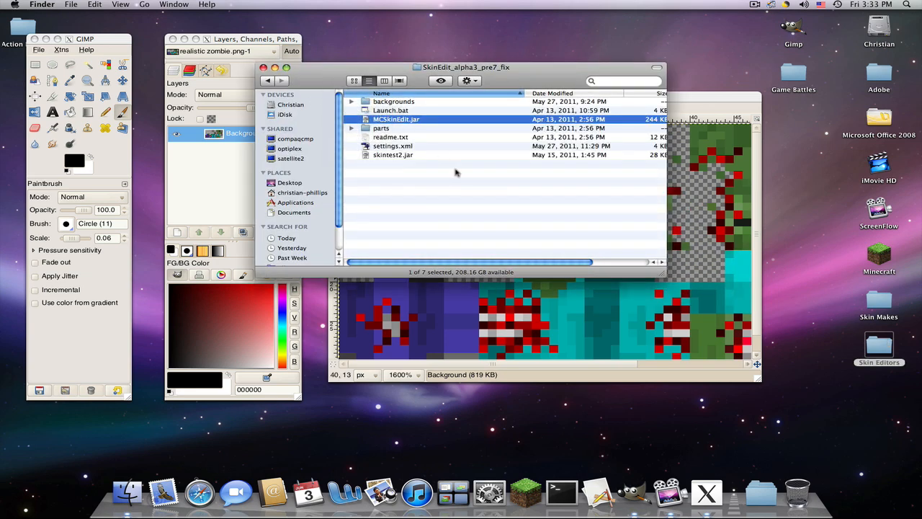
pyautogui.doubleClick(396, 119)
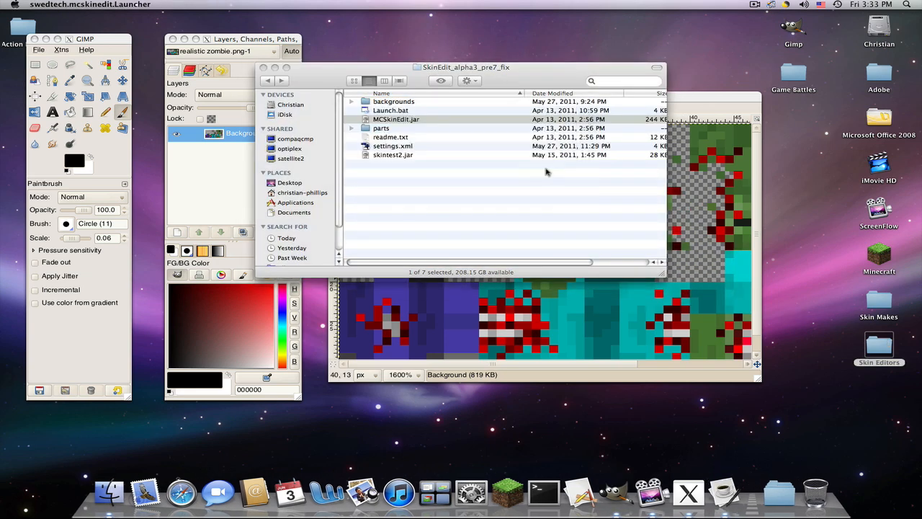
pyautogui.doubleClick(397, 118)
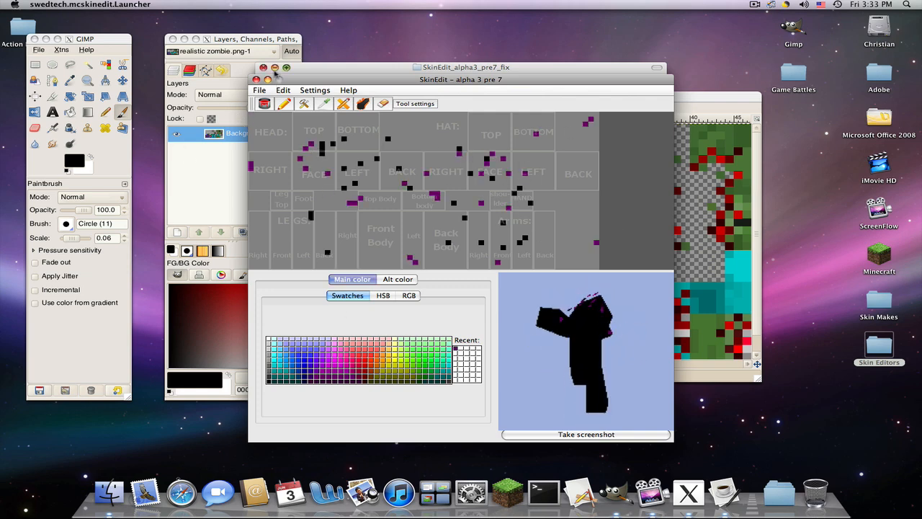
# Quit MCSkinEdit without saving and bring the GIMP zombie image forward.
pyautogui.click(255, 79)
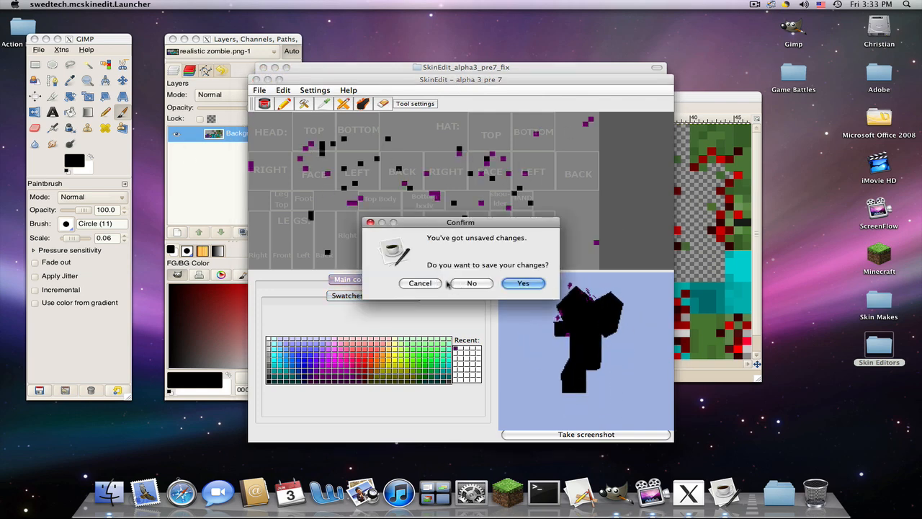
pyautogui.click(473, 283)
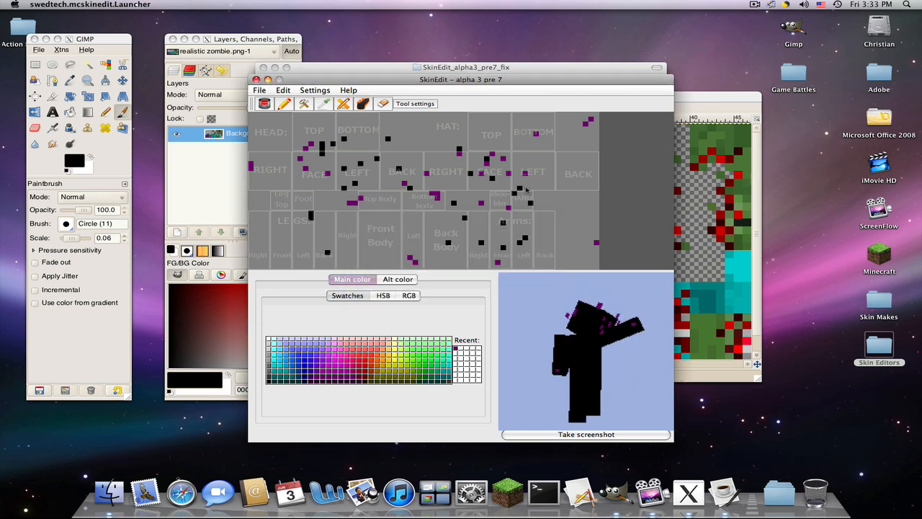
pyautogui.click(262, 79)
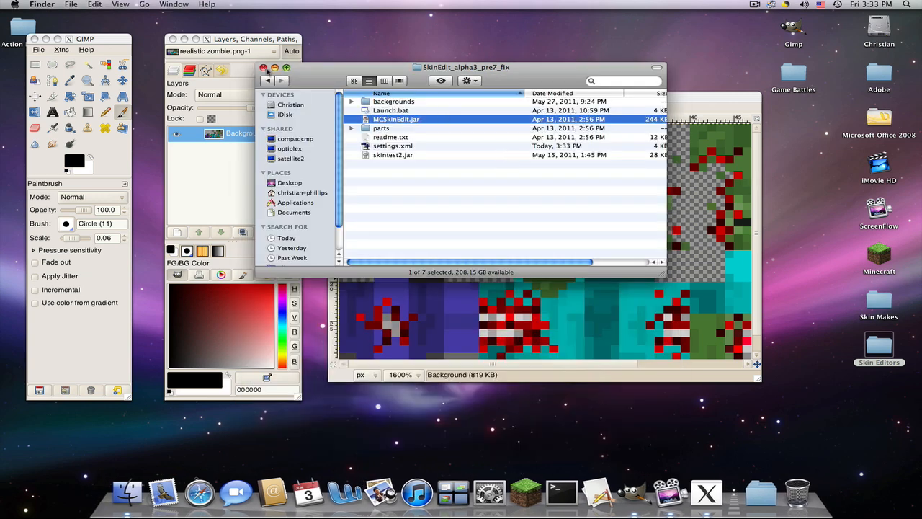
pyautogui.click(264, 67)
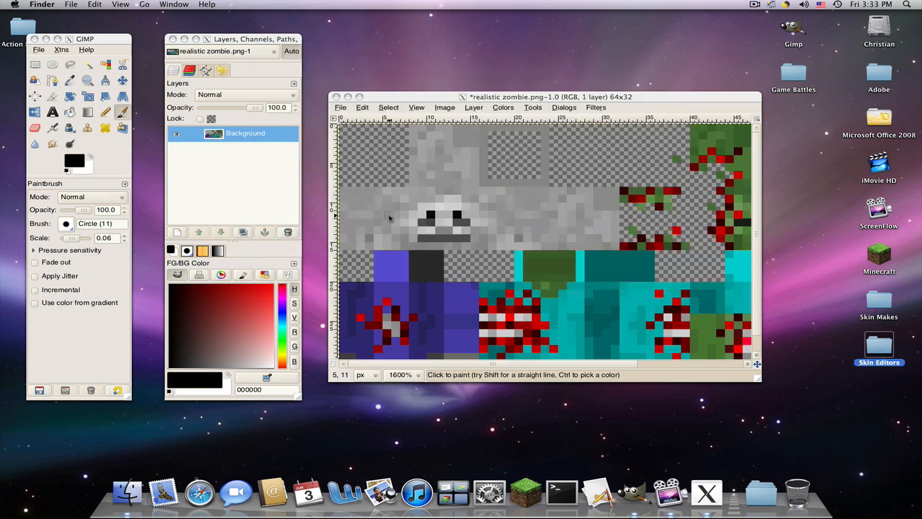